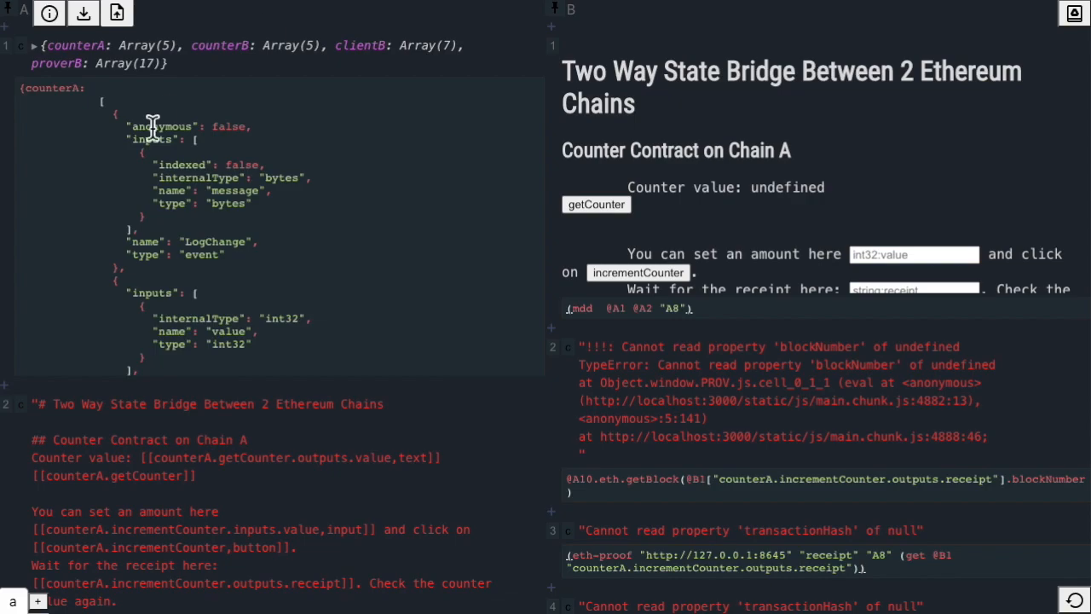
# Fetch the Chain A and Chain B counter values, both reading 14
pyautogui.scroll(-3)
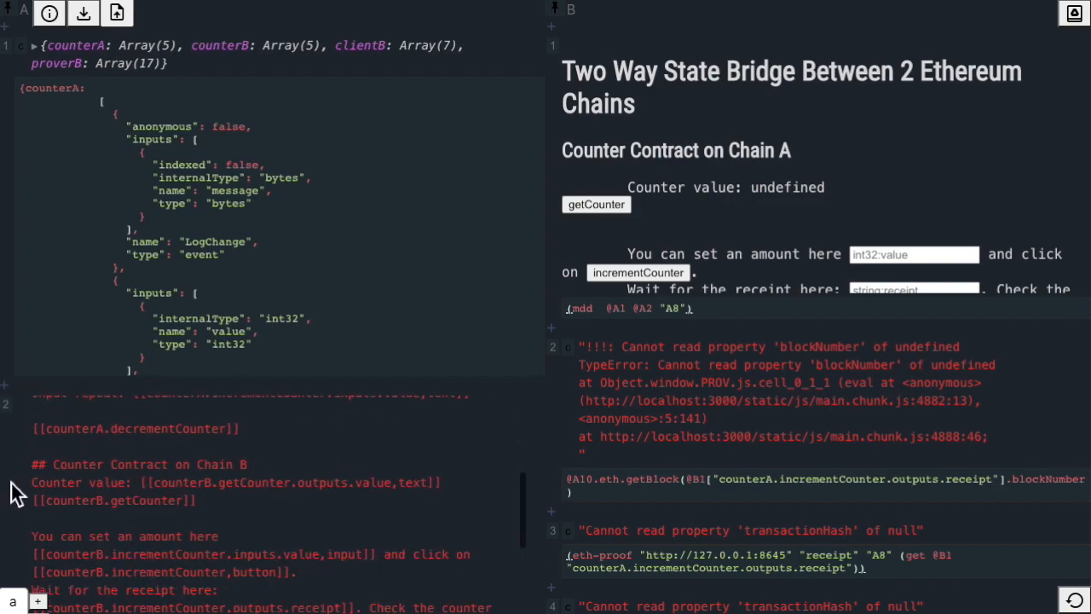
pyautogui.scroll(-3)
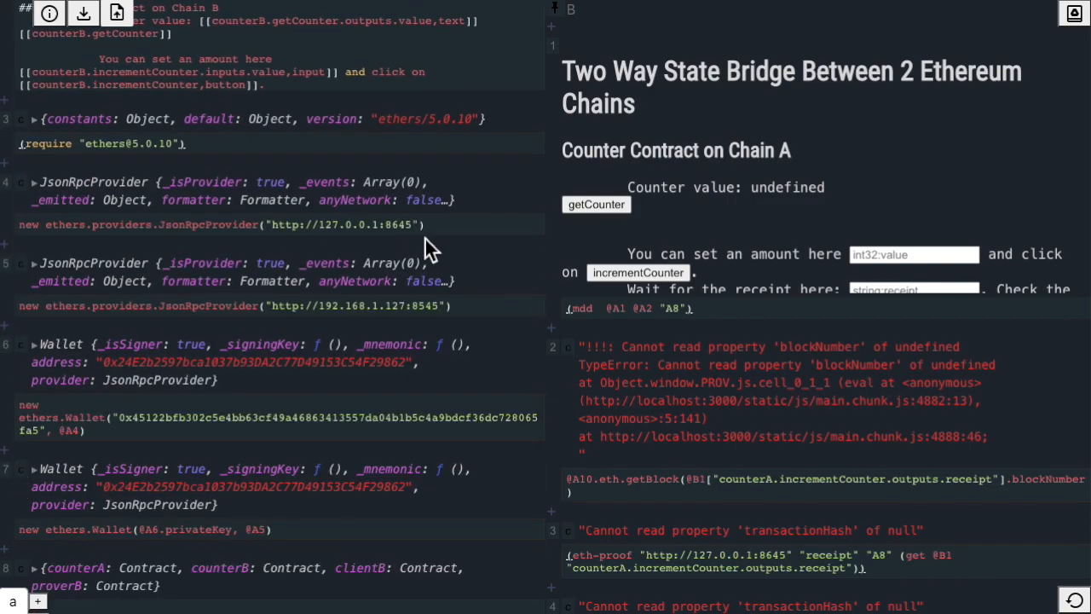
pyautogui.moveTo(439, 328)
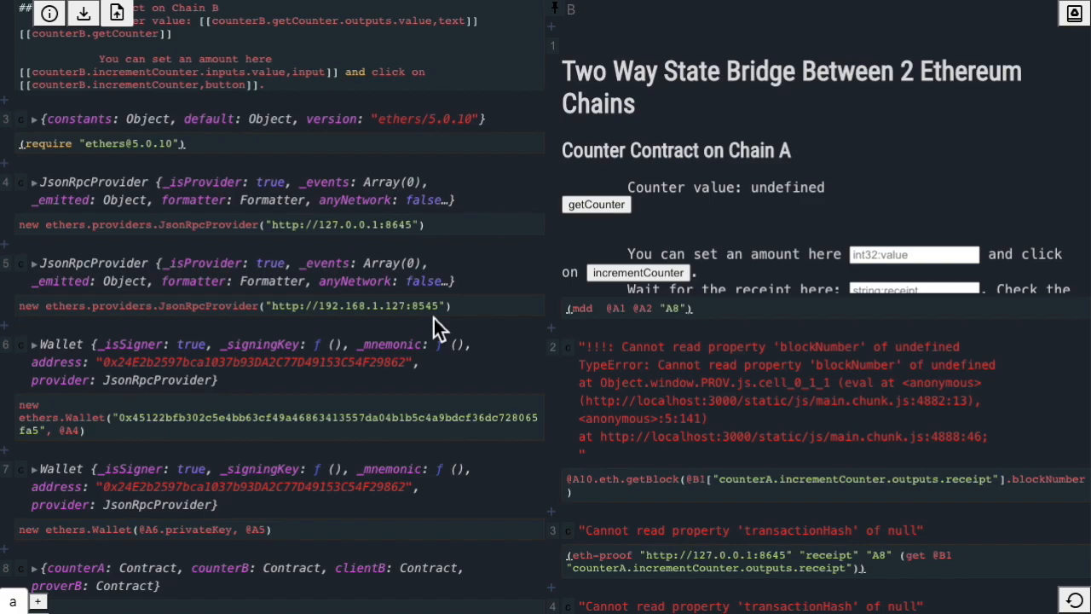
pyautogui.moveTo(309, 392)
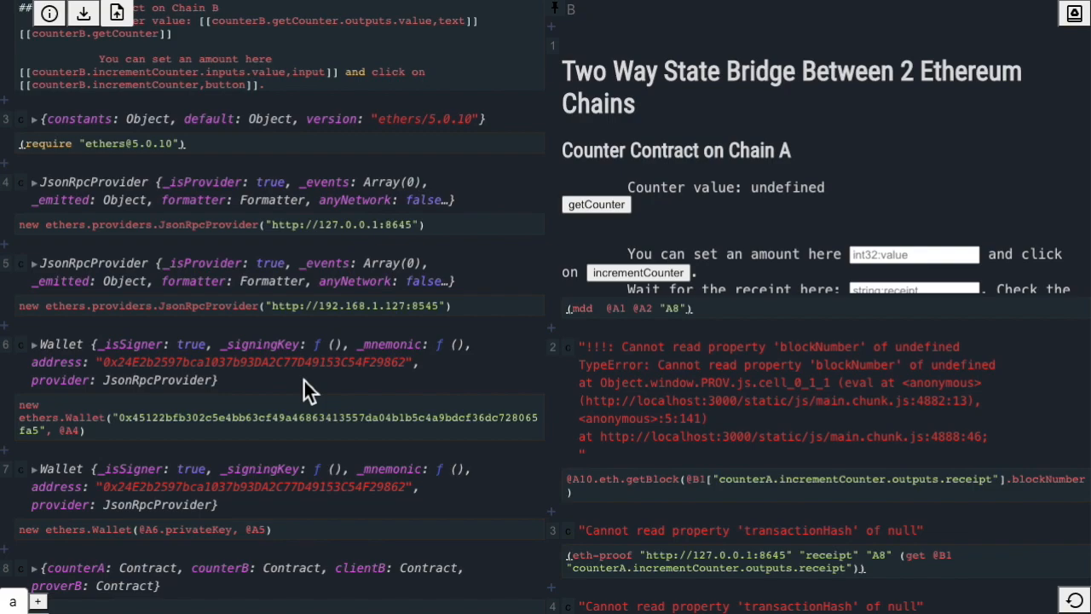
pyautogui.scroll(-3)
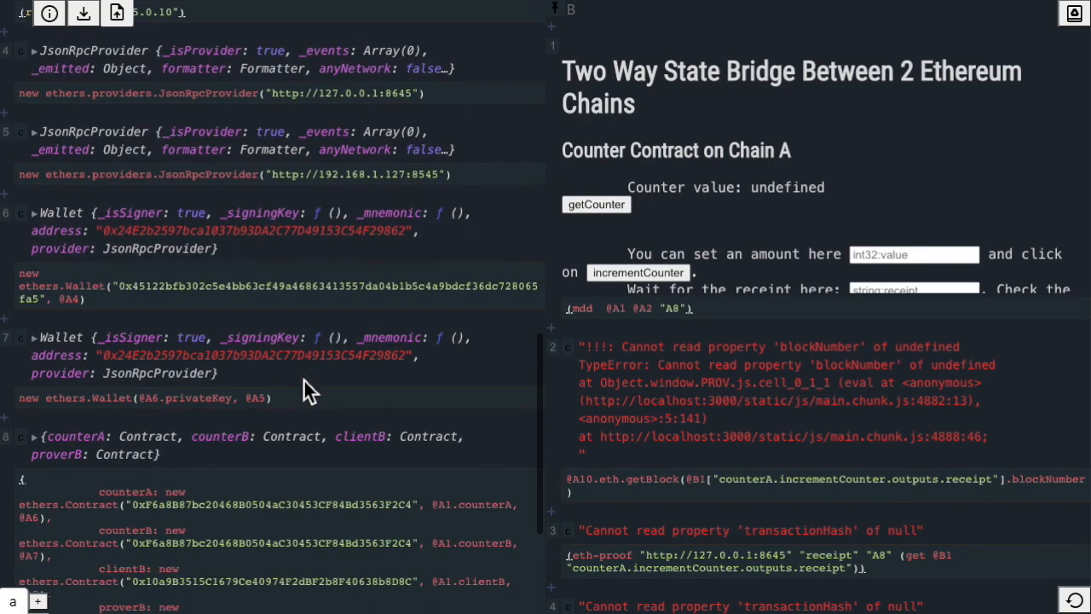
pyautogui.scroll(-3)
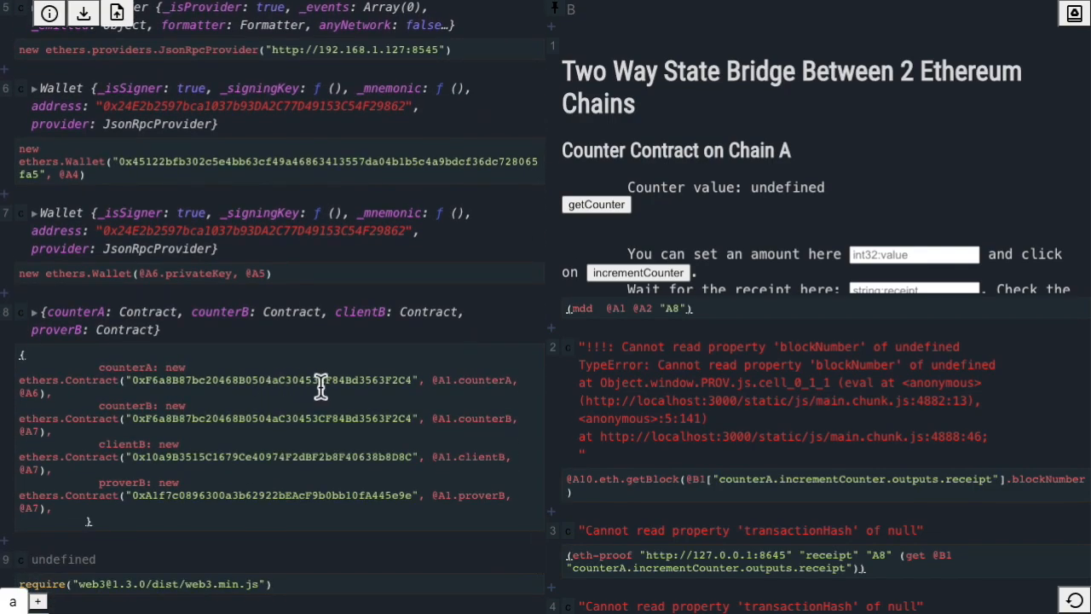
pyautogui.moveTo(298, 426)
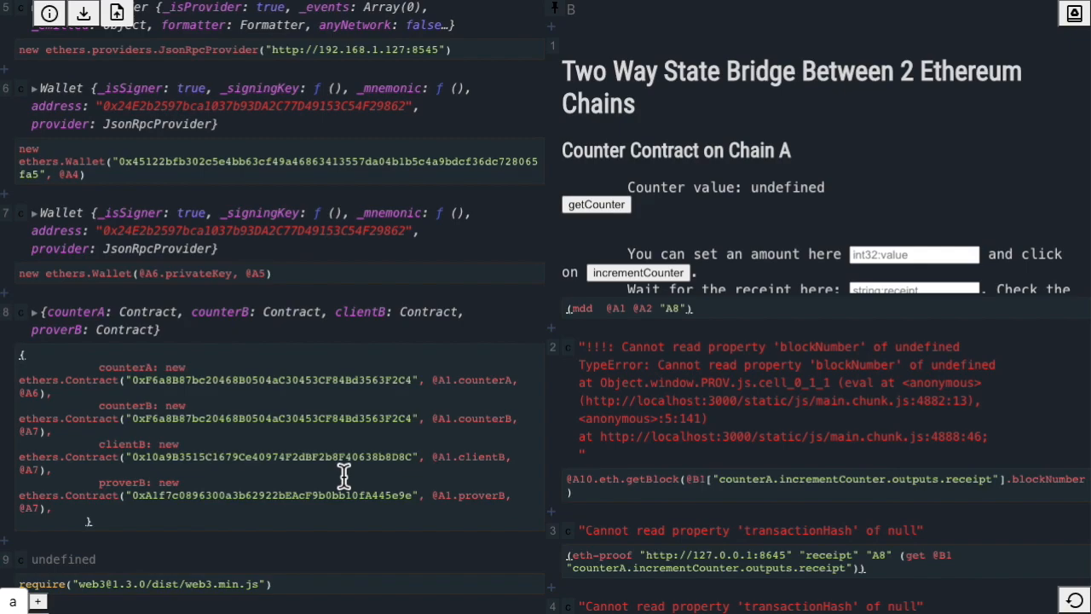
pyautogui.moveTo(235, 503)
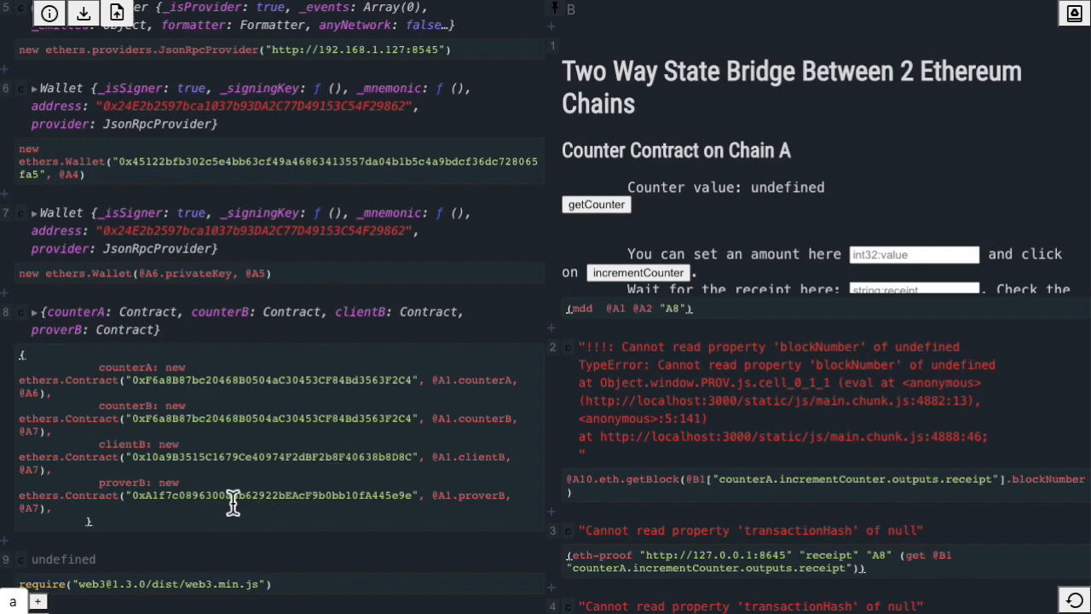
pyautogui.moveTo(320, 507)
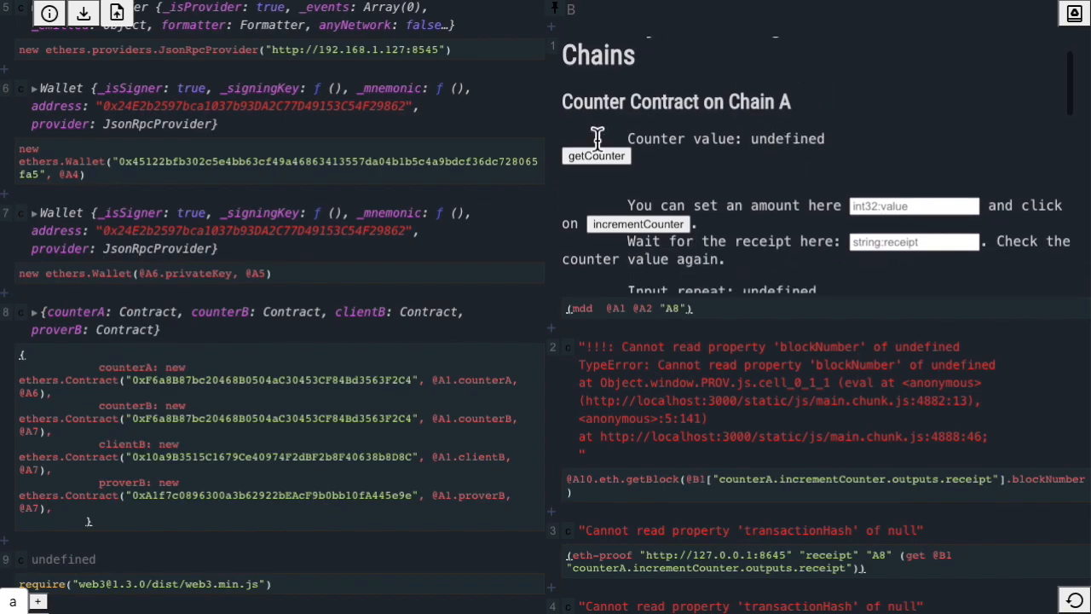
pyautogui.click(596, 156)
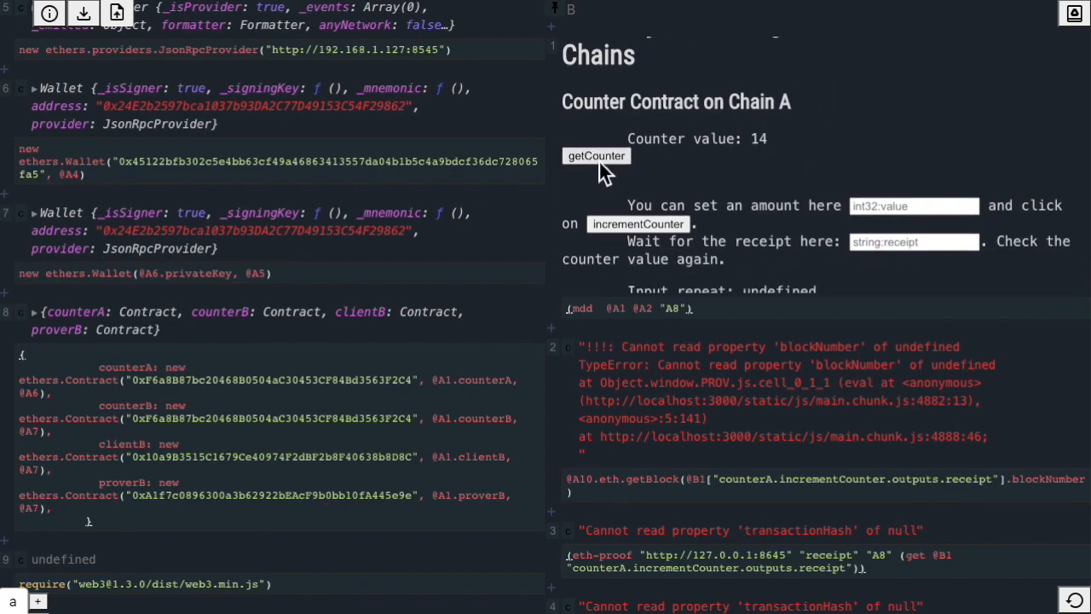
pyautogui.moveTo(666, 162)
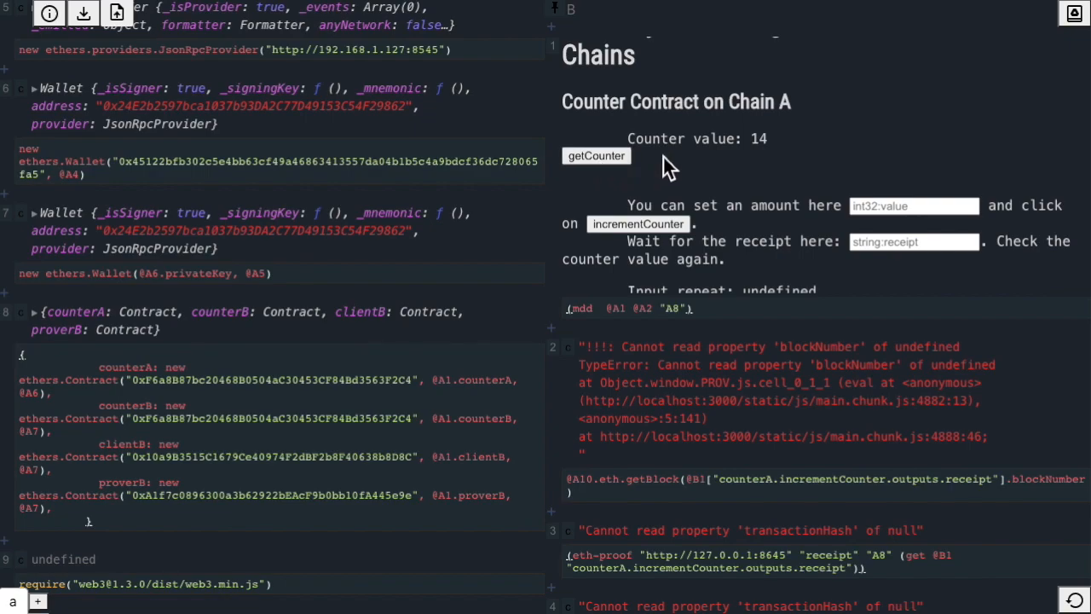
pyautogui.scroll(-3)
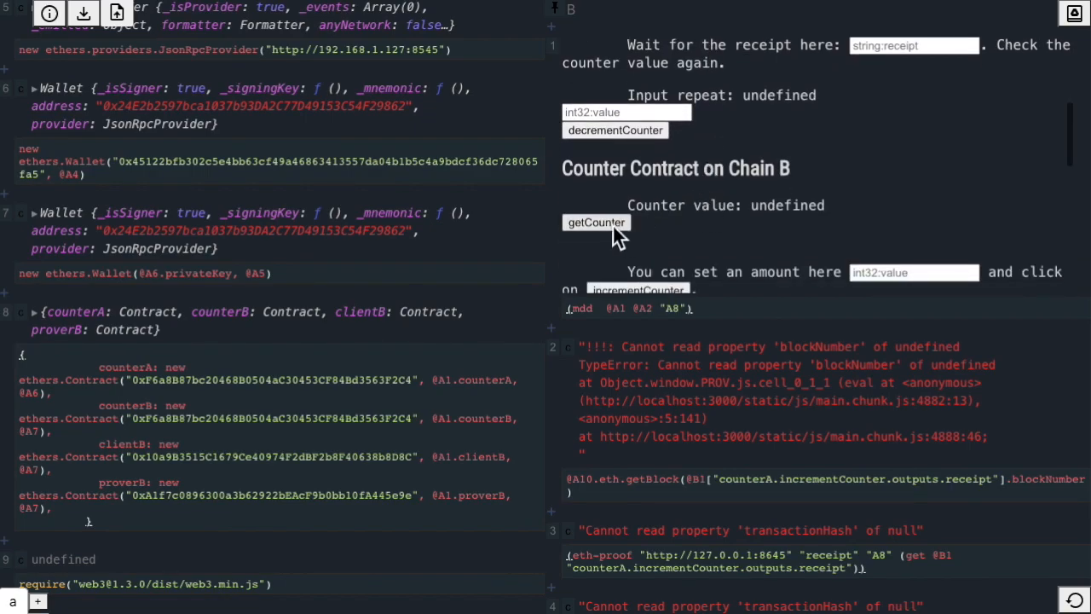
pyautogui.click(596, 222)
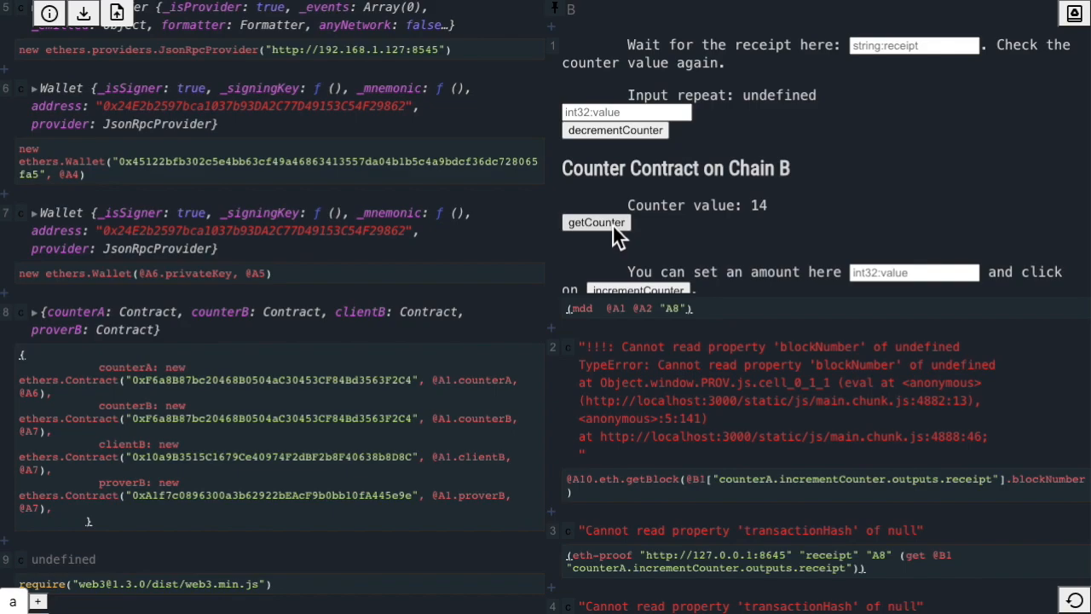
pyautogui.scroll(3)
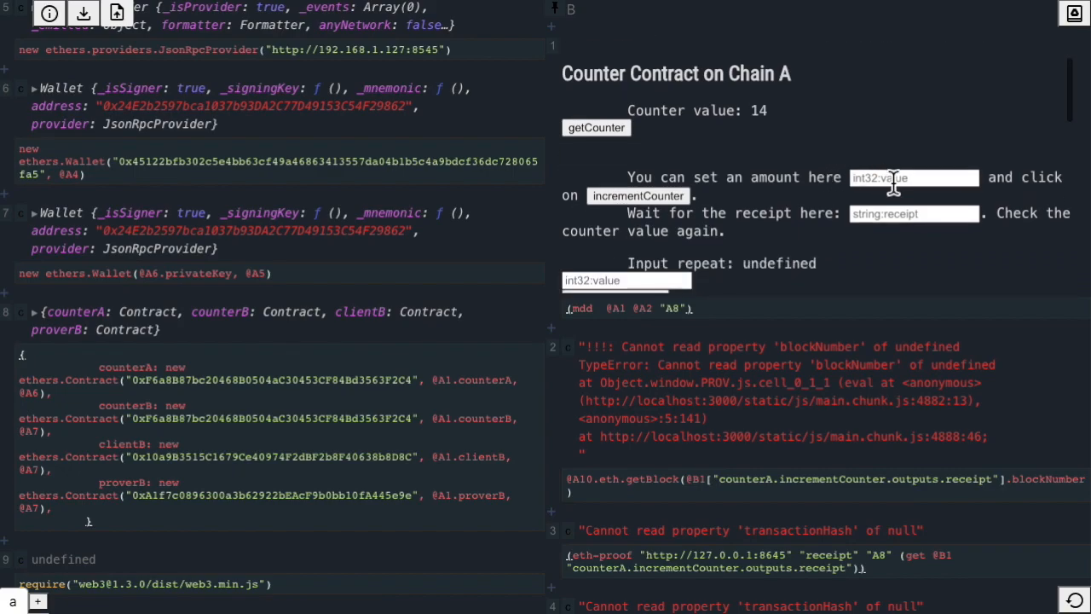
# Send incrementCounter with value 2 to the Chain A counter
pyautogui.write('2')
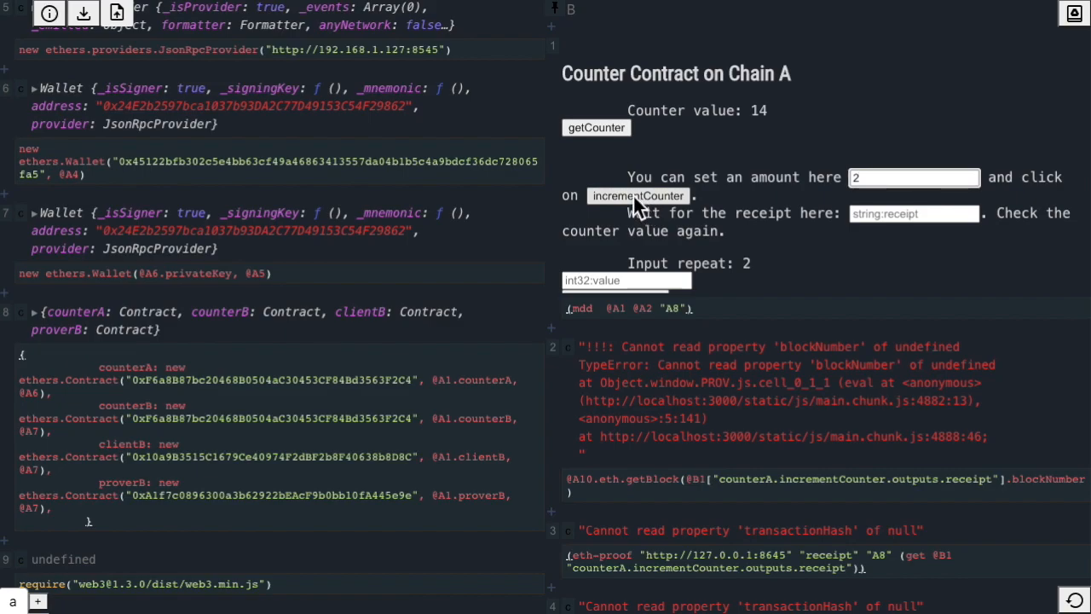
pyautogui.click(638, 195)
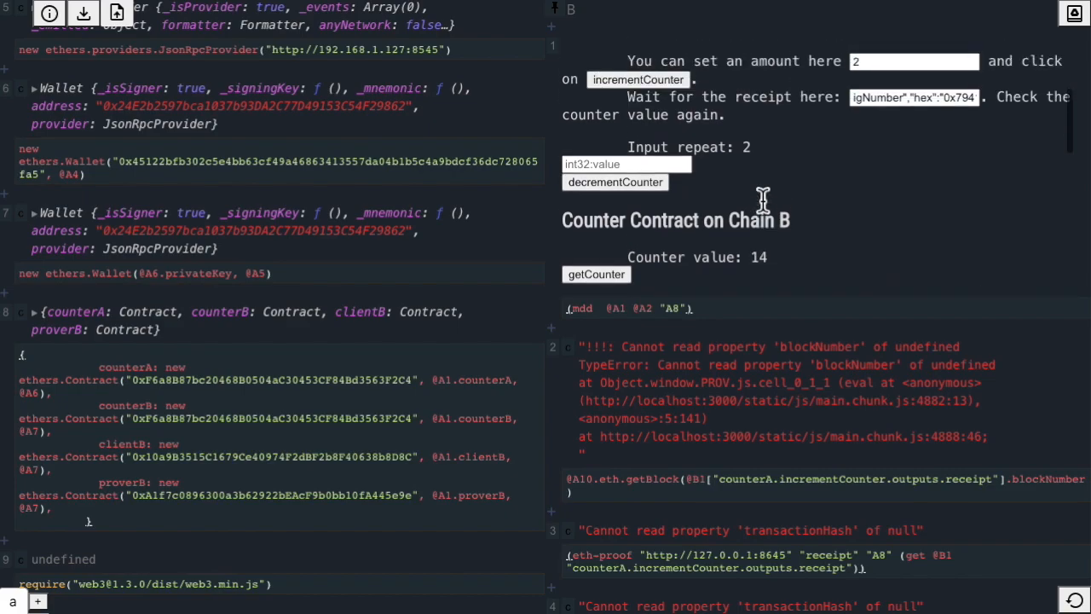
pyautogui.scroll(3)
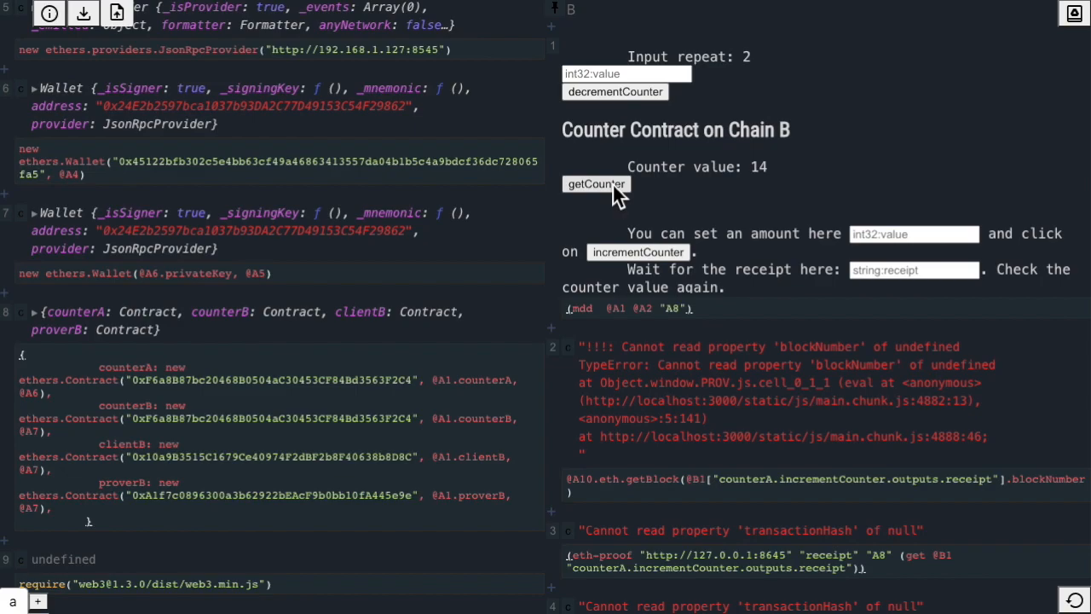
pyautogui.moveTo(737, 203)
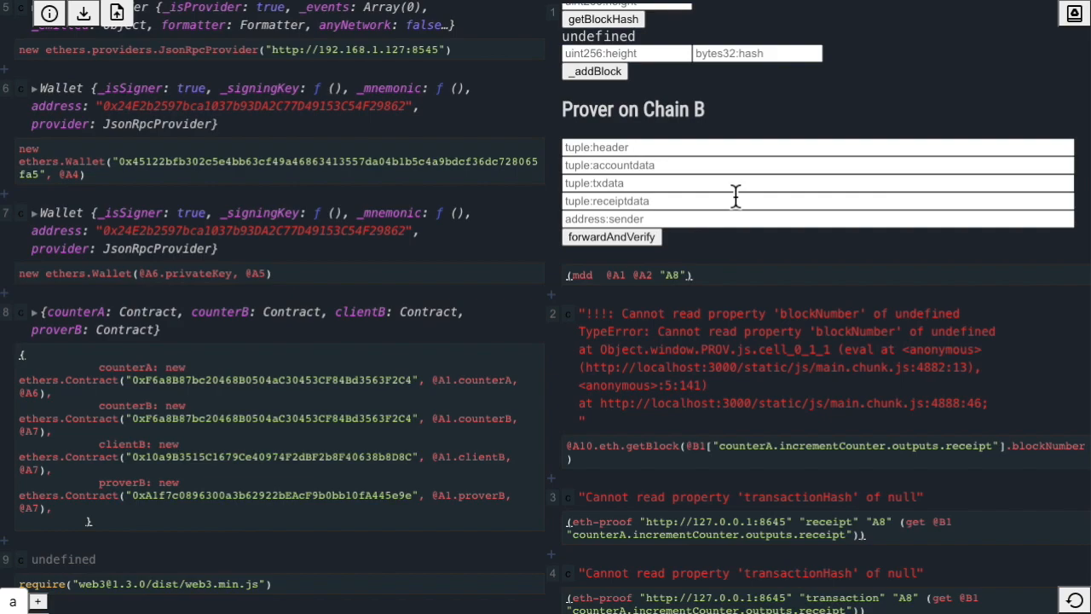
pyautogui.moveTo(753, 233)
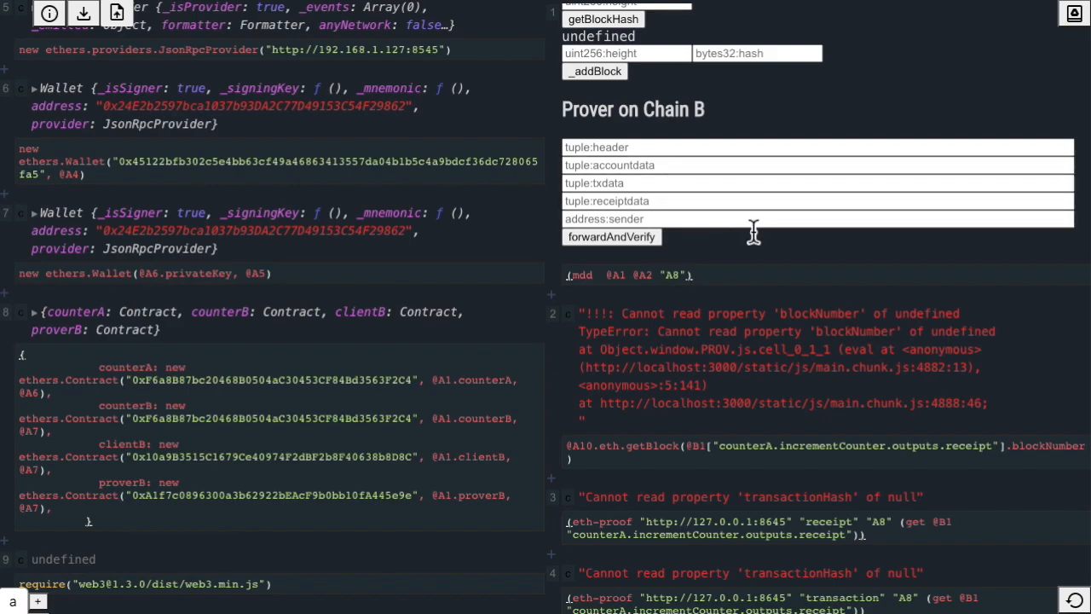
pyautogui.moveTo(646, 266)
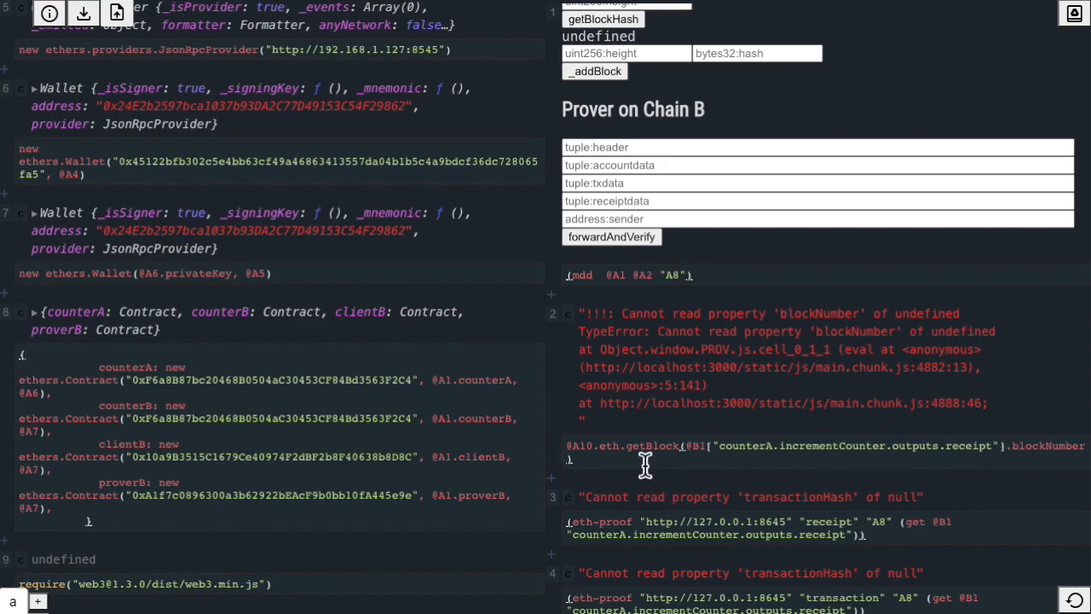
# Re-run the getBlock cell on the increment receipt's blockNumber
pyautogui.click(579, 313)
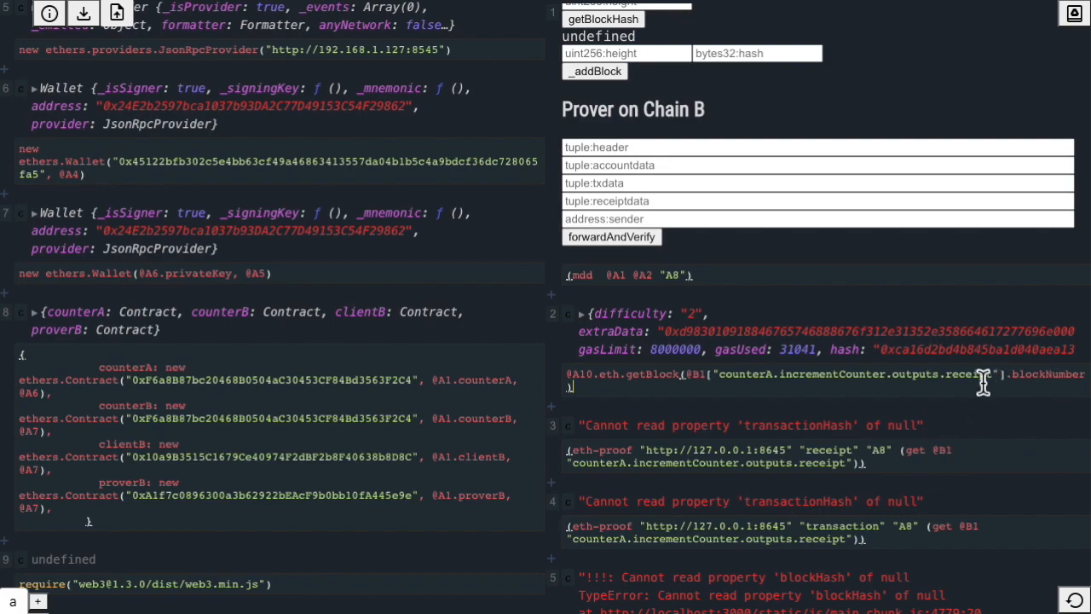
pyautogui.moveTo(570, 314)
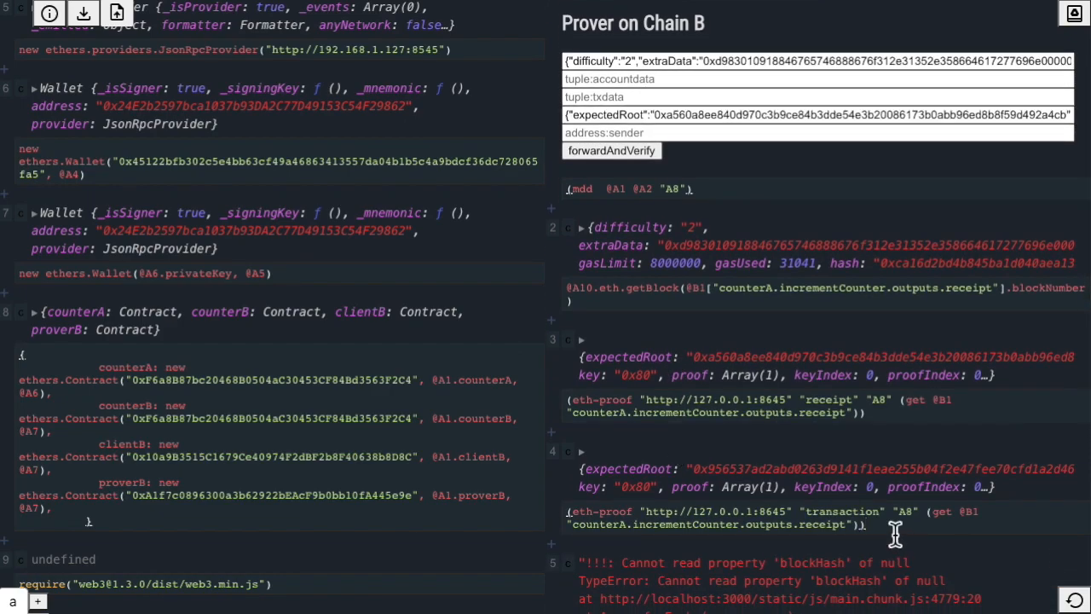
pyautogui.moveTo(635, 158)
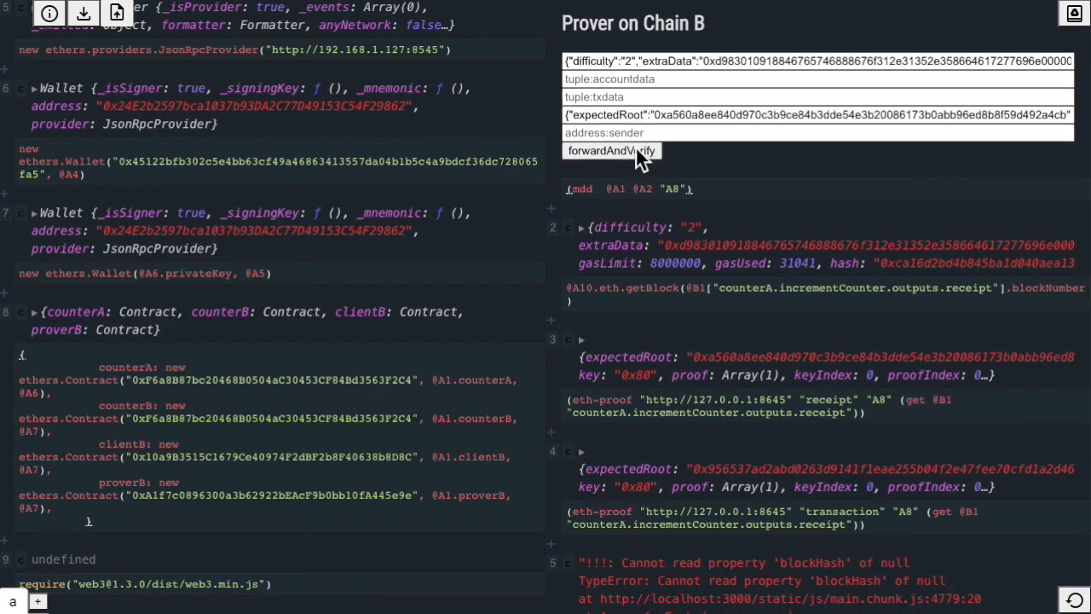
# Submit the header, receipt and transaction proof data to the Chain B prover
pyautogui.click(660, 97)
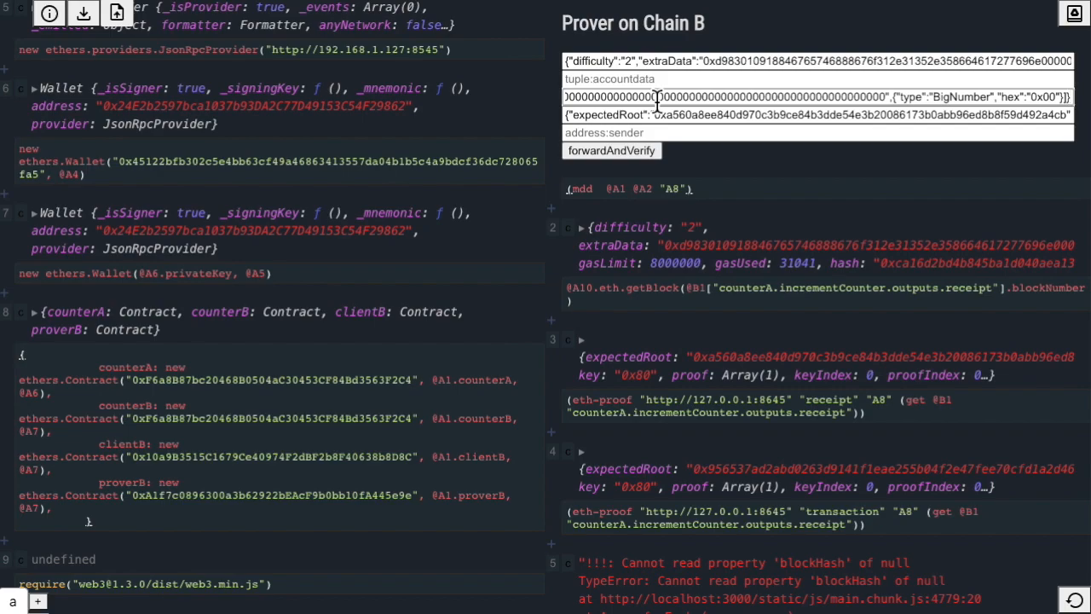
pyautogui.moveTo(665, 354)
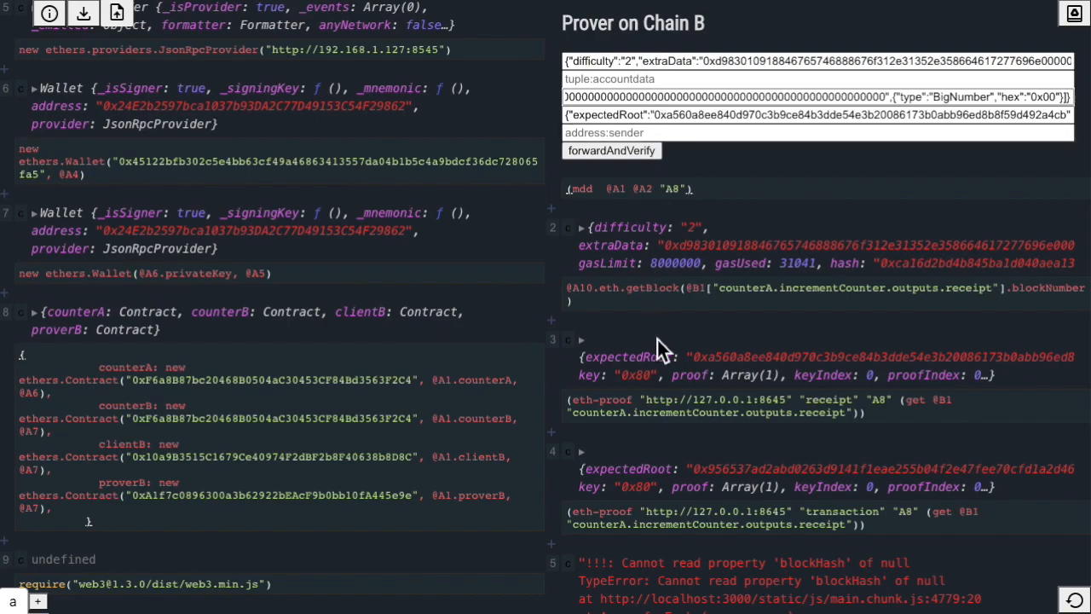
pyautogui.scroll(-3)
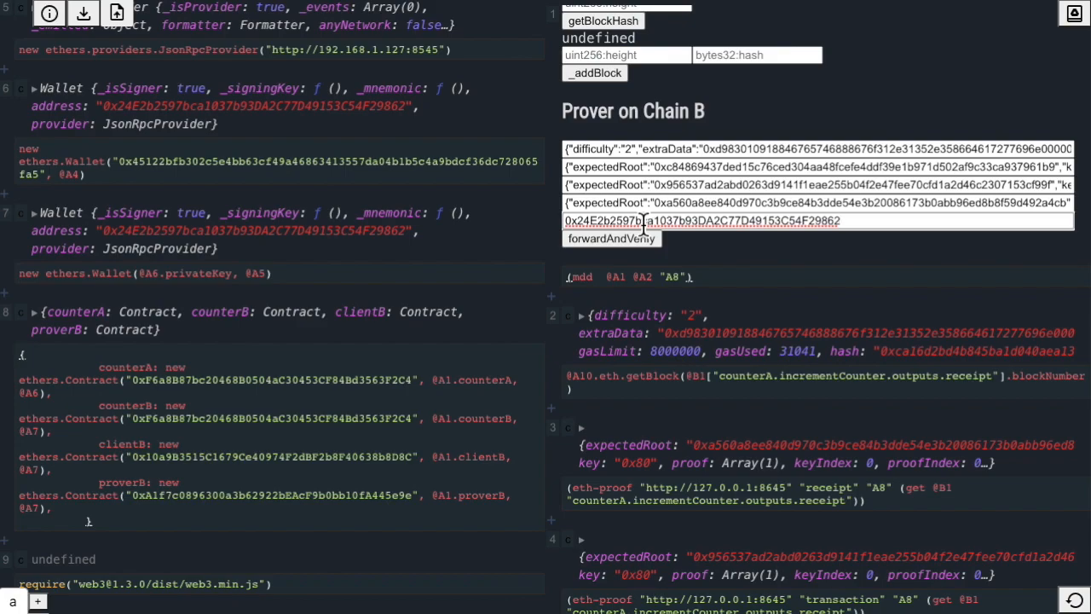
pyautogui.moveTo(611, 237)
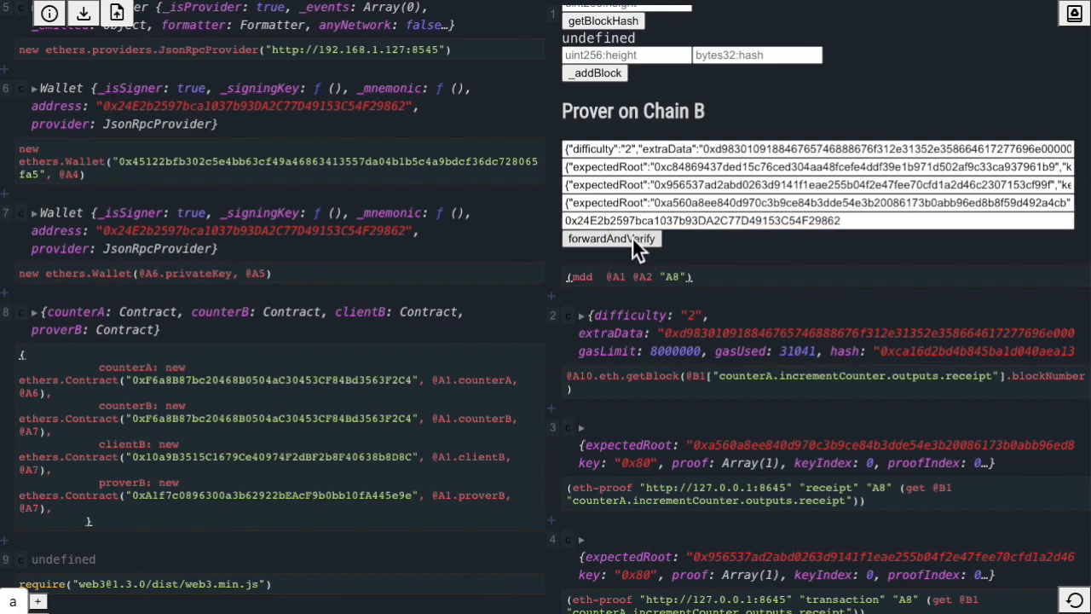
# Refresh the Chain B counter, which now reads 16
pyautogui.scroll(3)
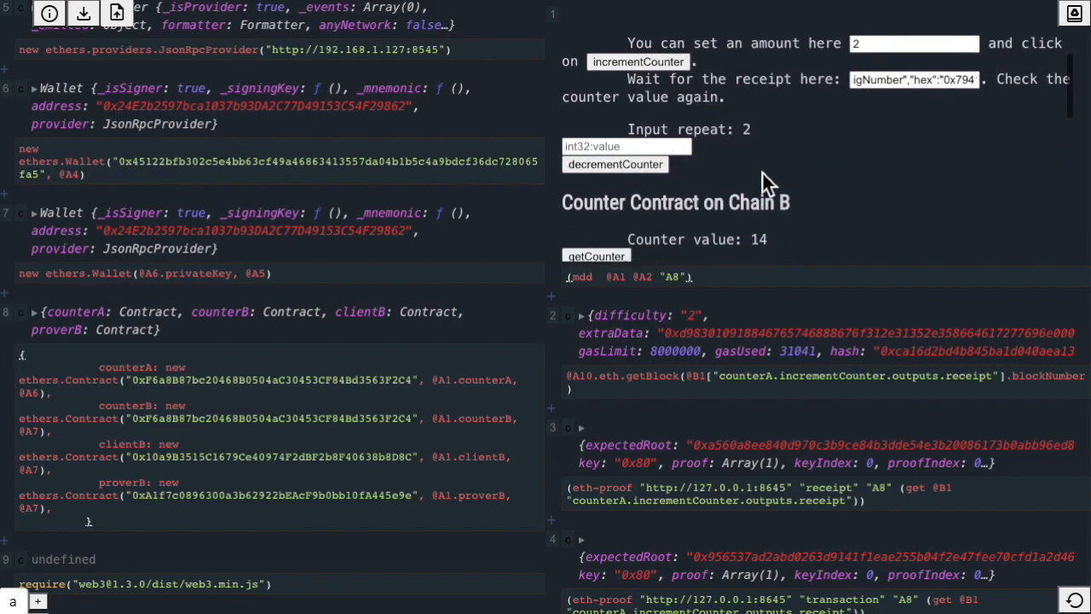
pyautogui.click(596, 182)
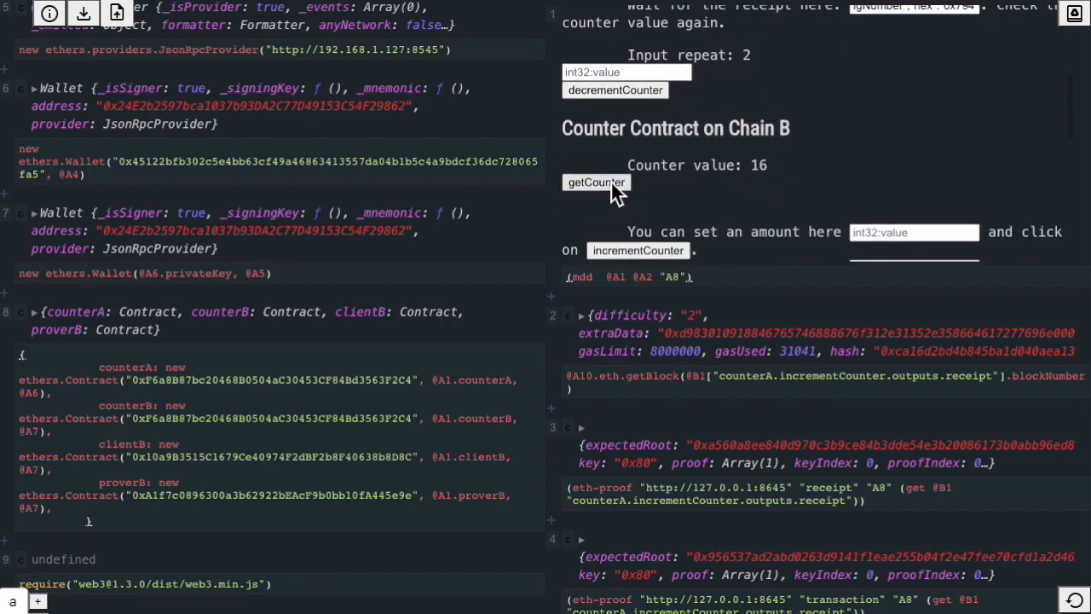